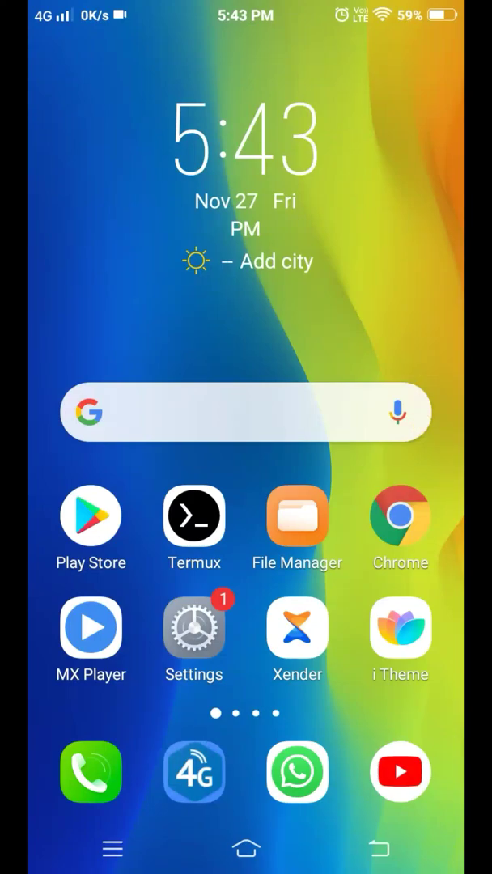
Step: Search the Play Store for 'termux' and show its installed listing
left_click(90, 515)
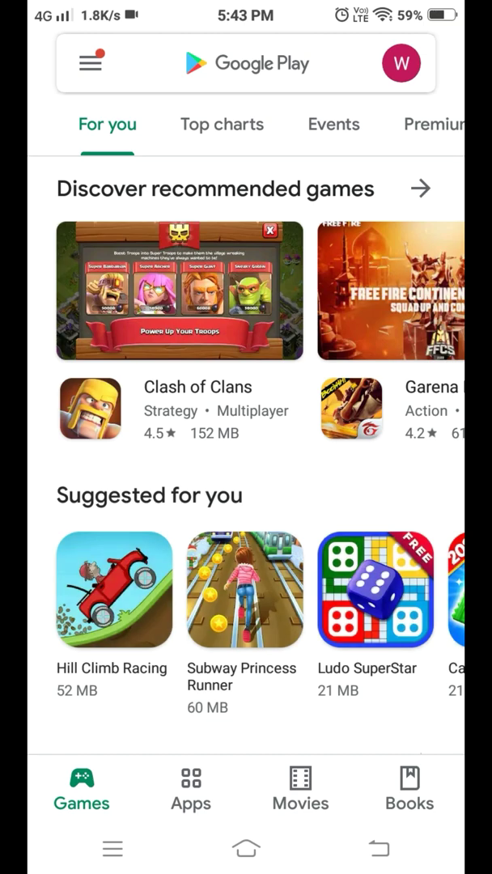
type("termux")
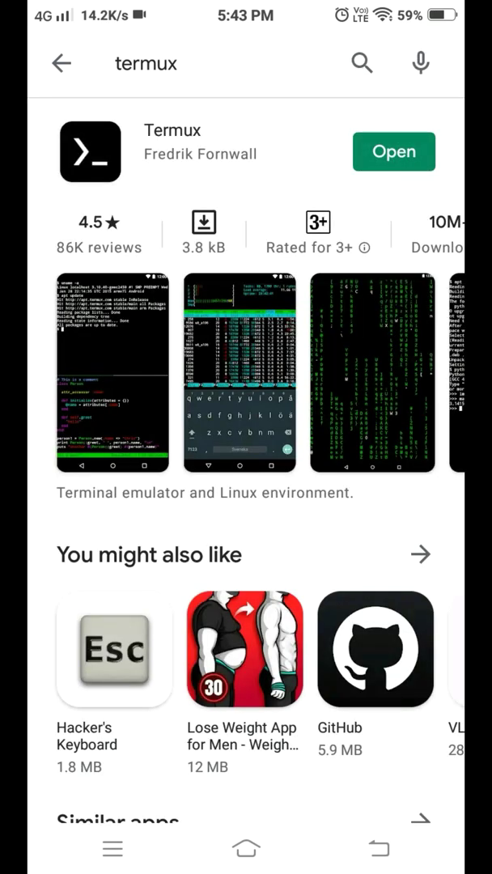
Step: Launch Termux and run 'pkg install php', confirming with y
left_click(393, 152)
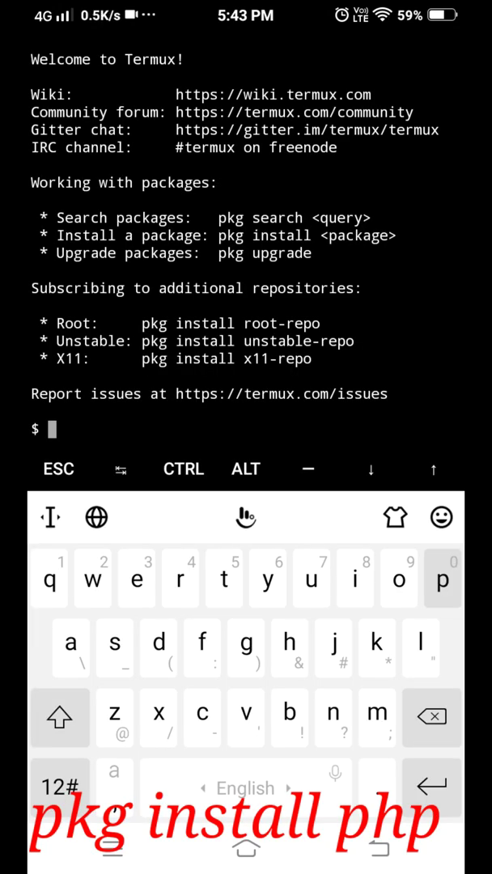
type("pkg install ph")
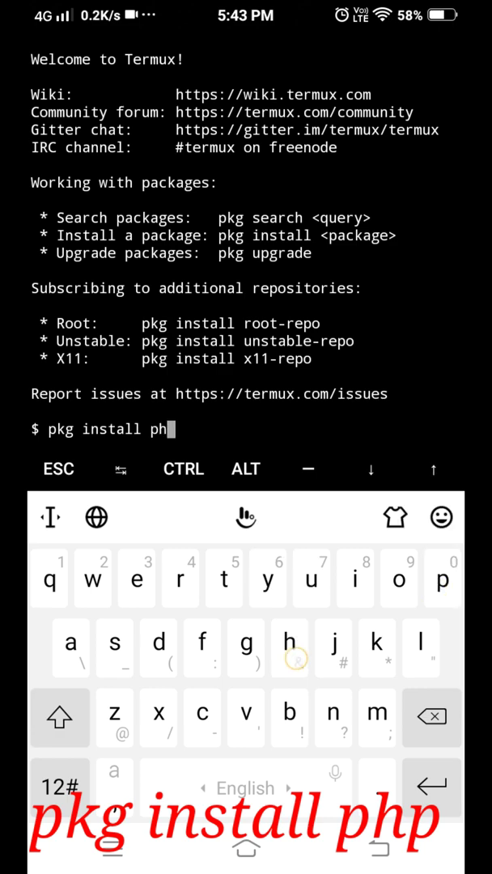
type("p")
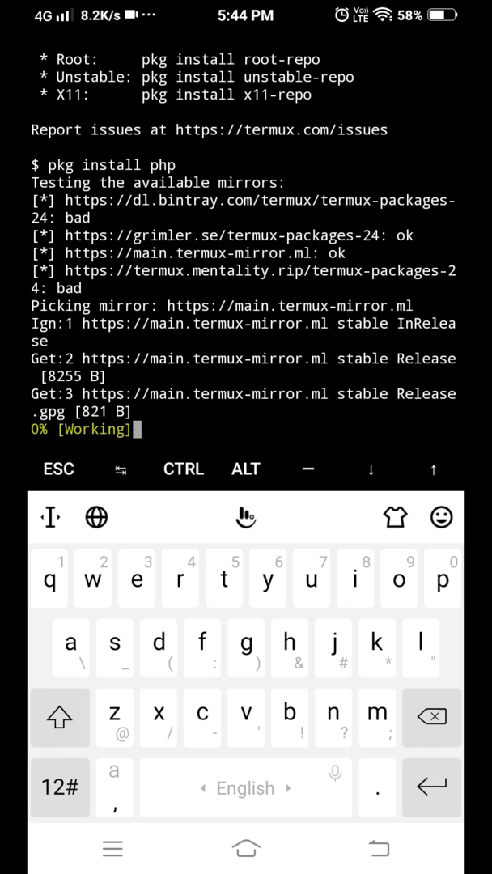
scroll("down", 3)
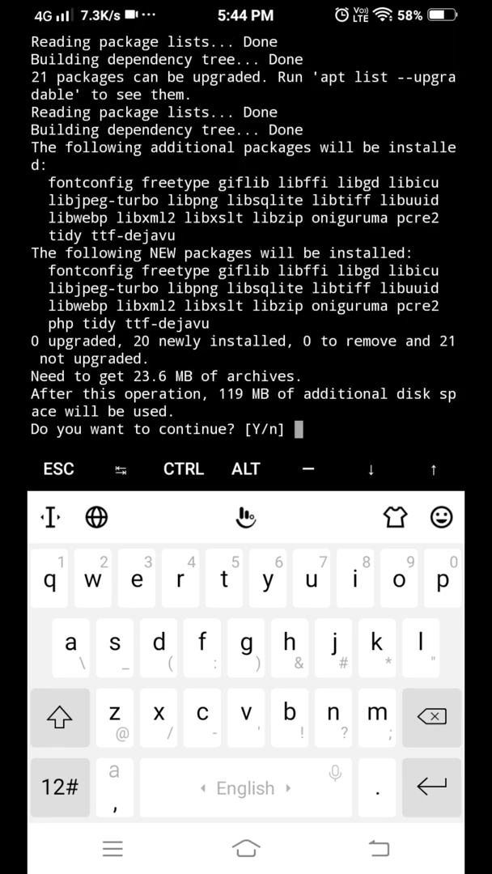
type("y")
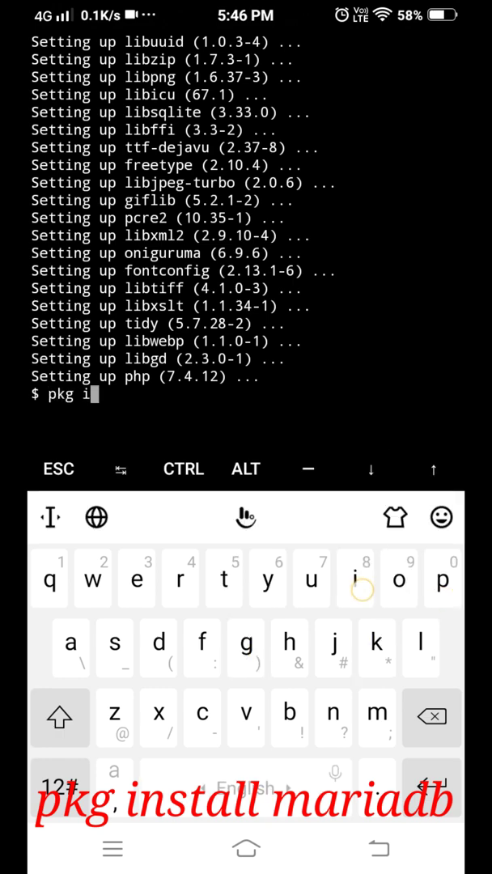
Step: Run 'pkg install mariadb' and confirm with y to install the database server
type("nsta")
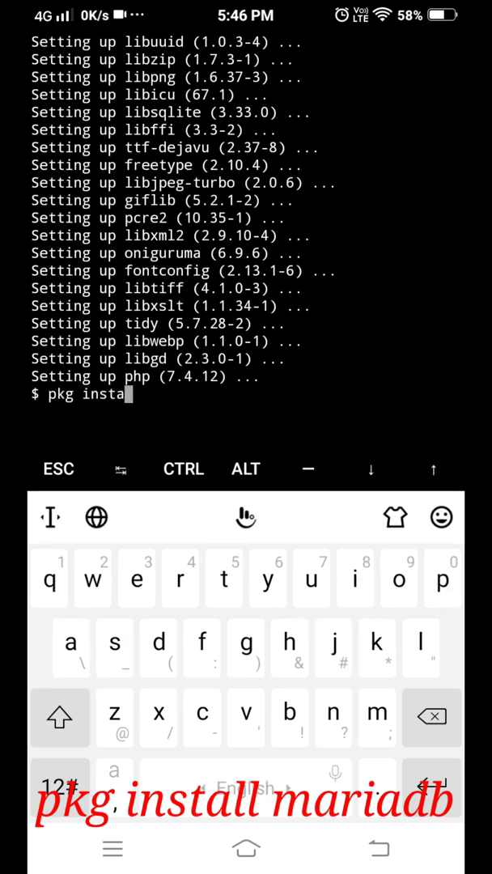
type("ll")
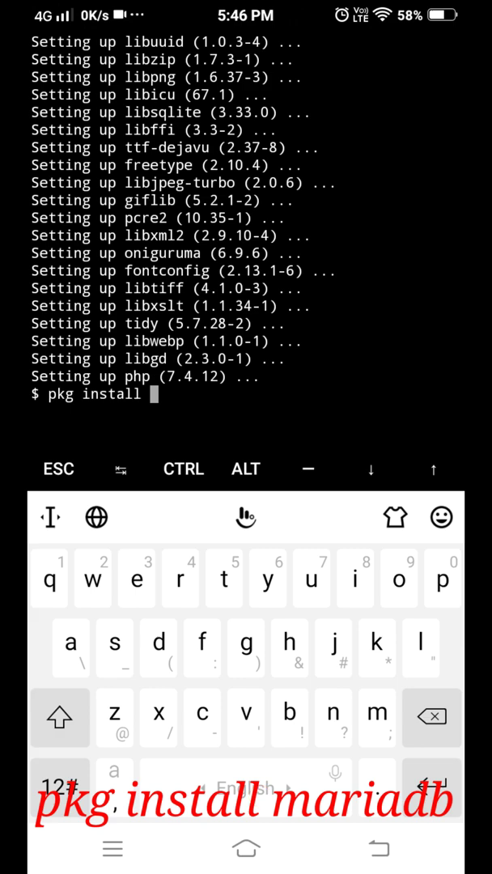
type("mari")
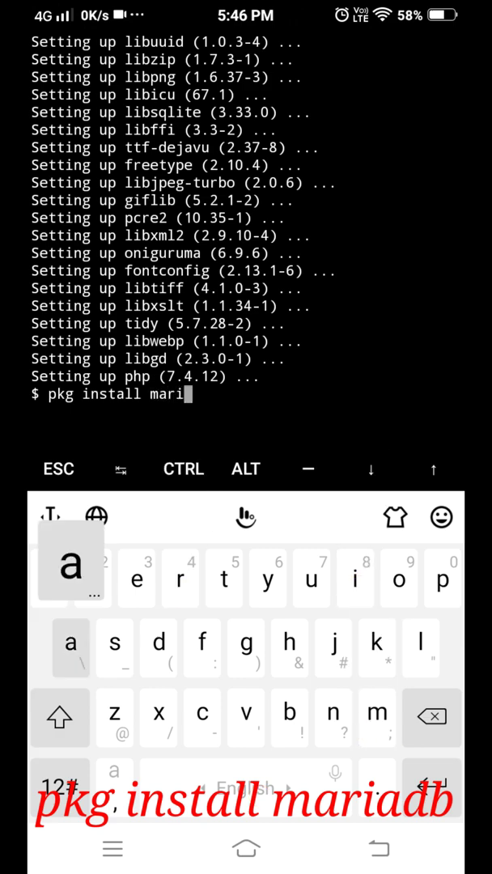
type("adb")
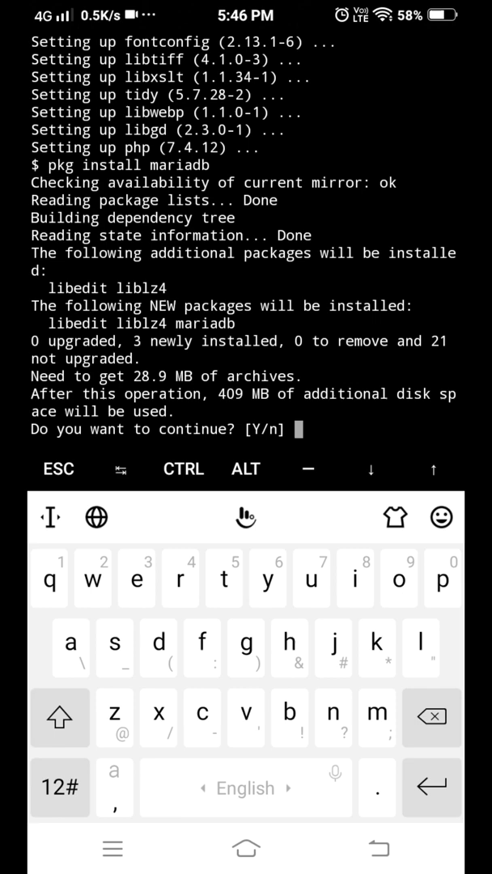
type("y")
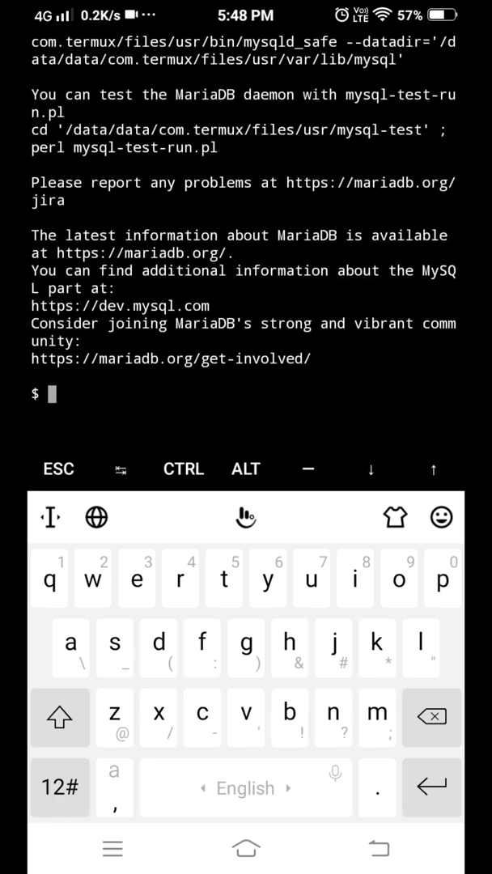
Step: Run 'termux-setup-storage' and allow Termux access to device files
type("t")
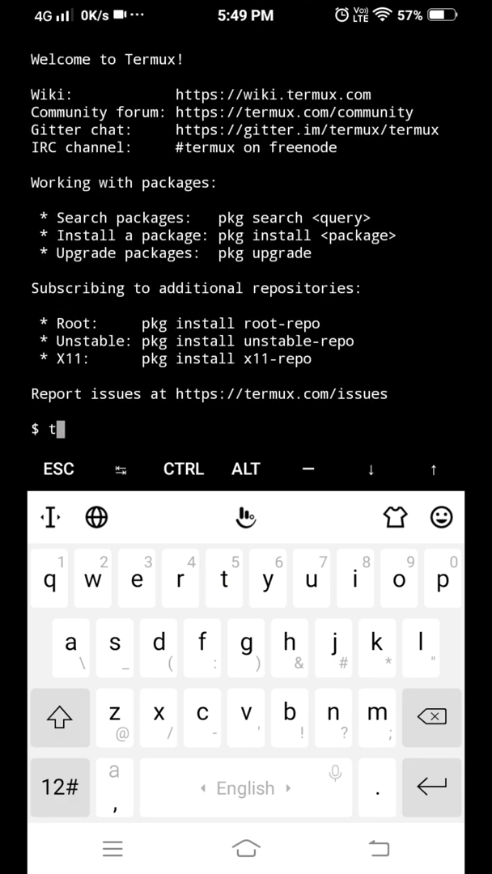
type("er")
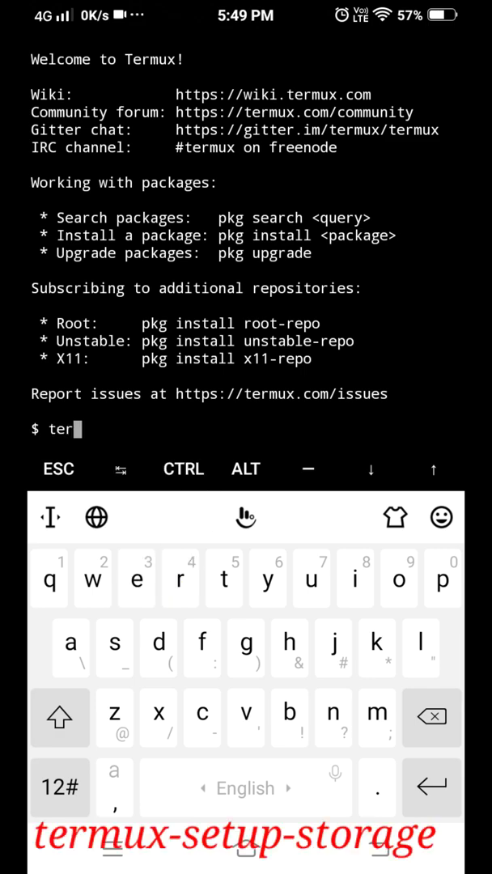
type("mux")
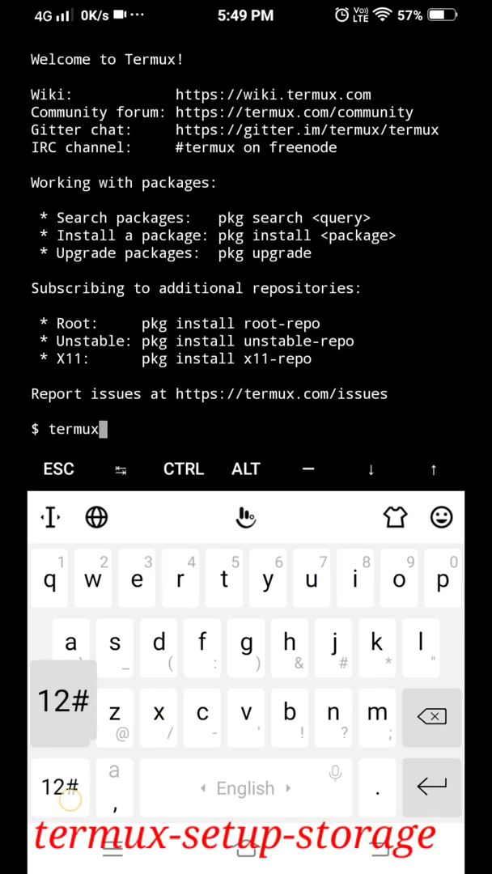
type("-")
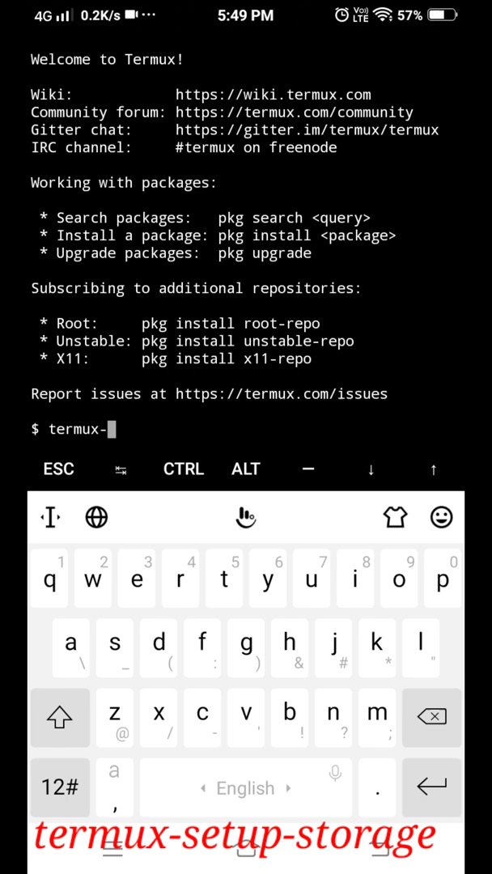
left_click(311, 578)
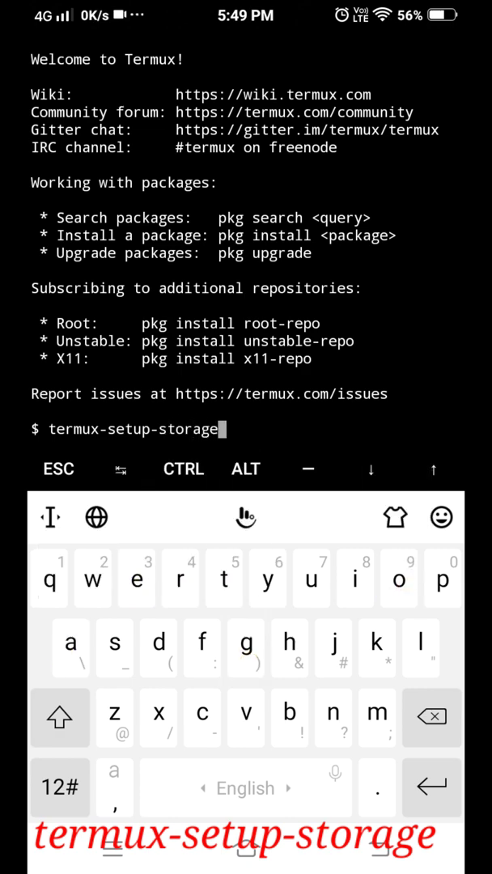
key("Return")
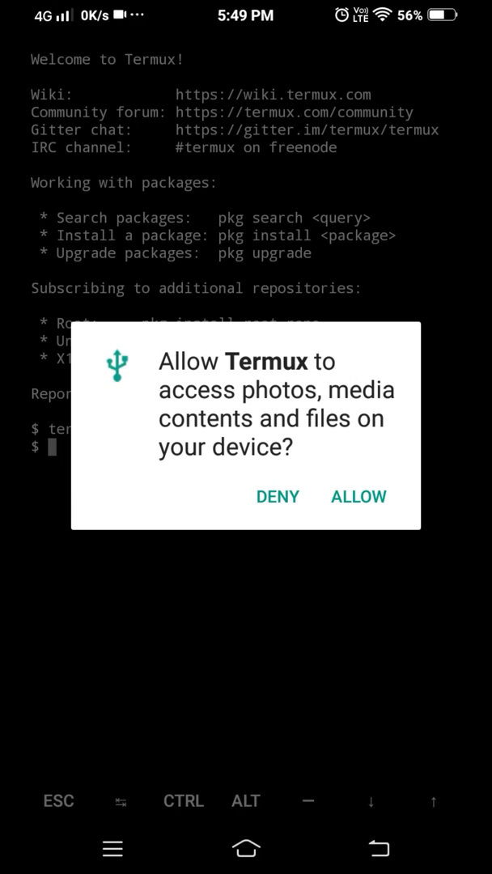
left_click(358, 496)
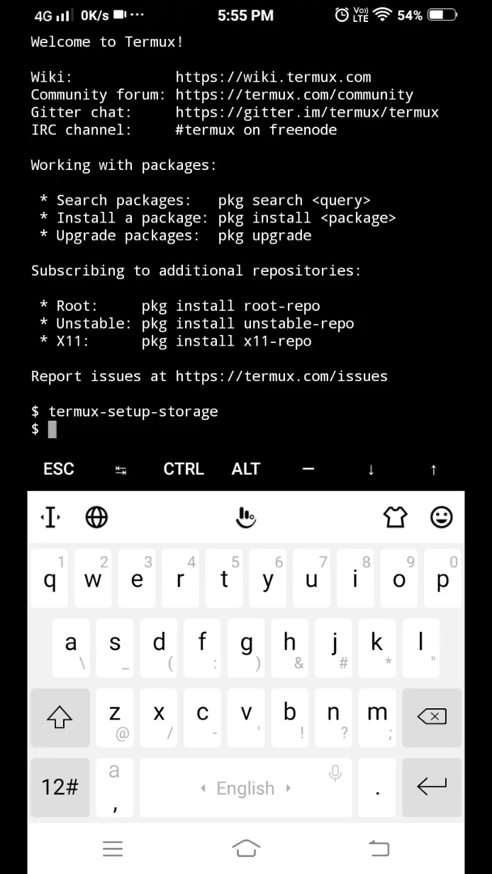
Step: Change into /sdcard/htdocs and start 'php -S localhost:8080'
type("c")
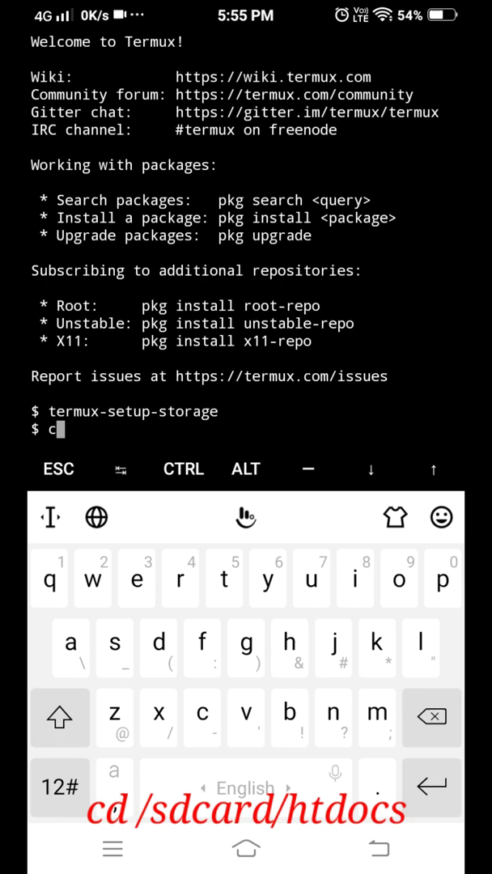
type("d /sd")
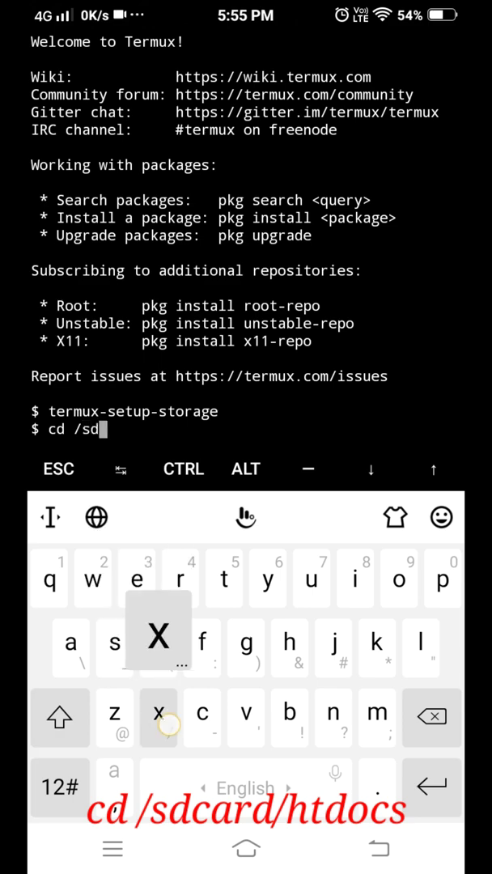
type("card/htdocs")
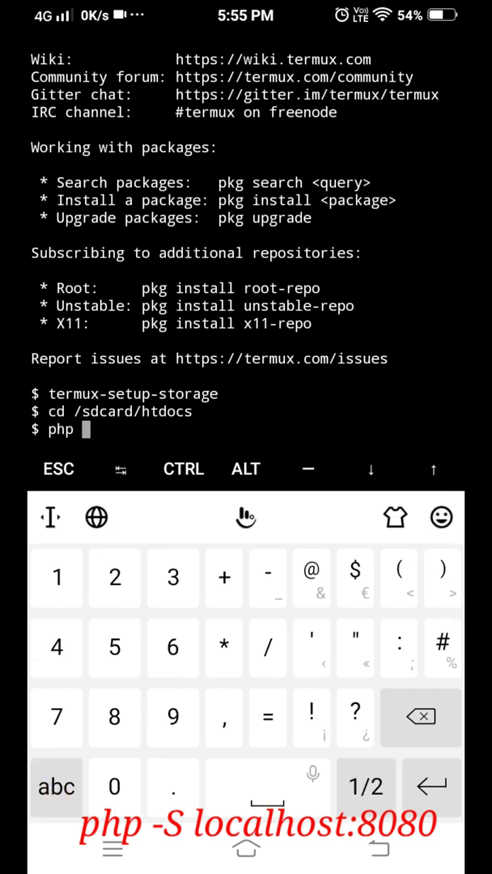
type("-S localhost:8080")
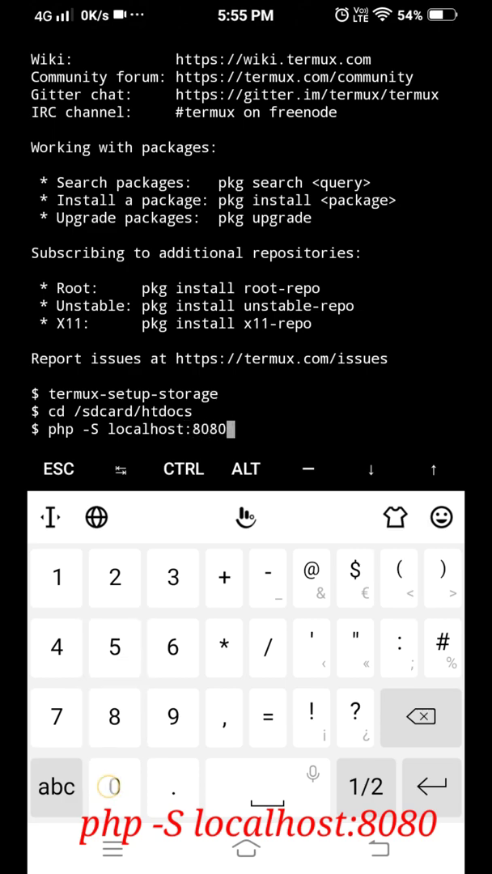
key("Return")
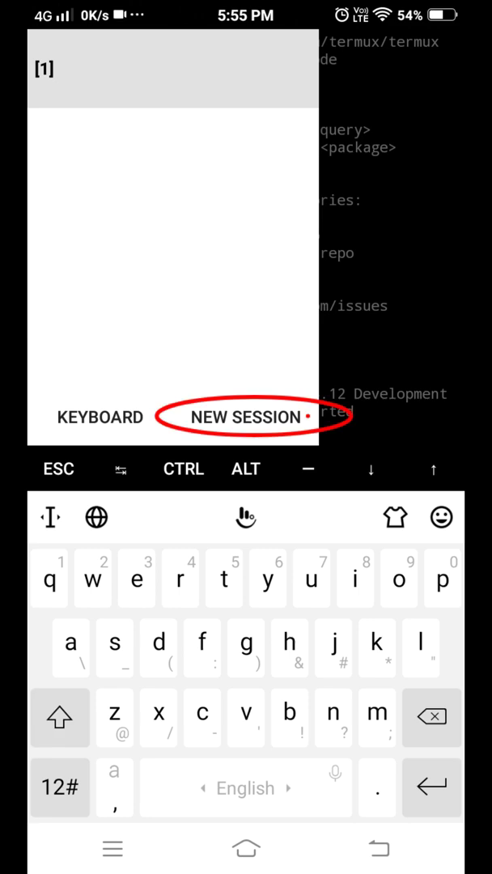
Step: Start a second Termux session running mysqld, listening on port 3306
left_click(242, 417)
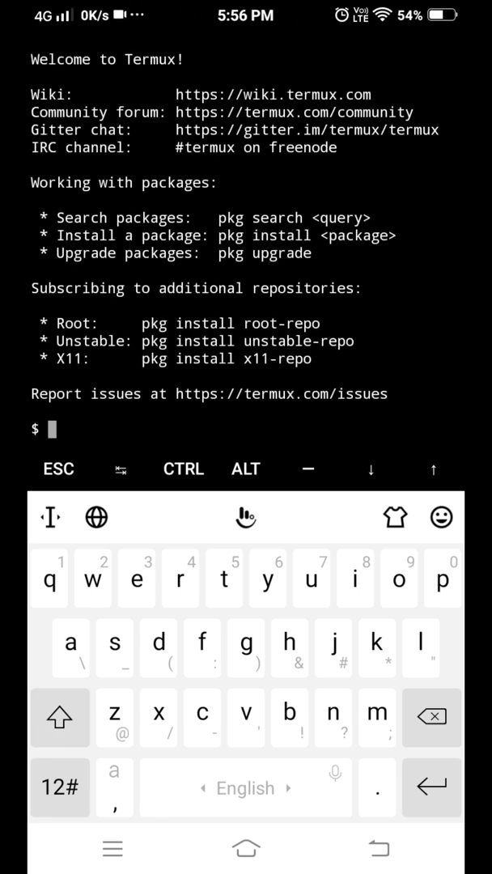
type("m")
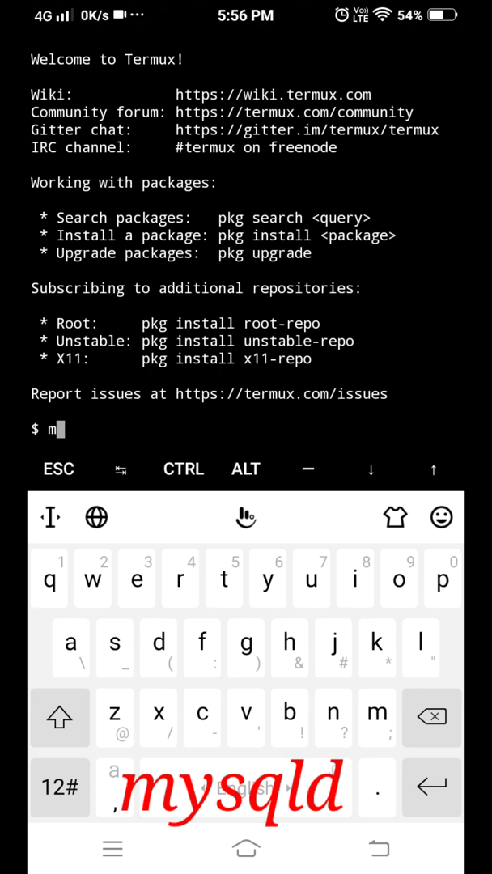
left_click(115, 648)
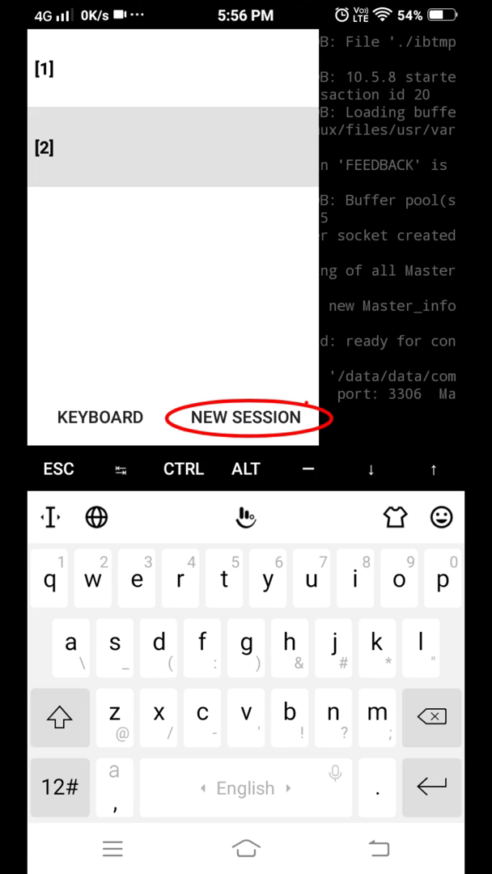
Step: Start a third session and connect to the MariaDB monitor with mysql
left_click(246, 417)
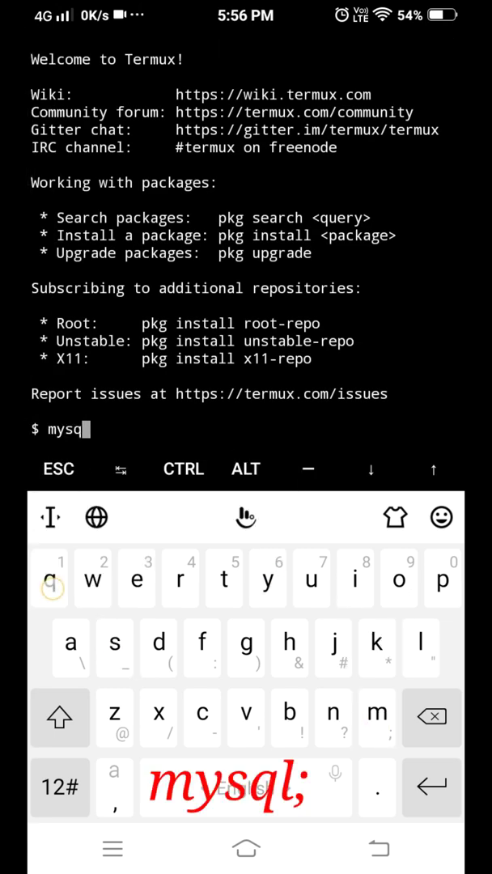
type(";")
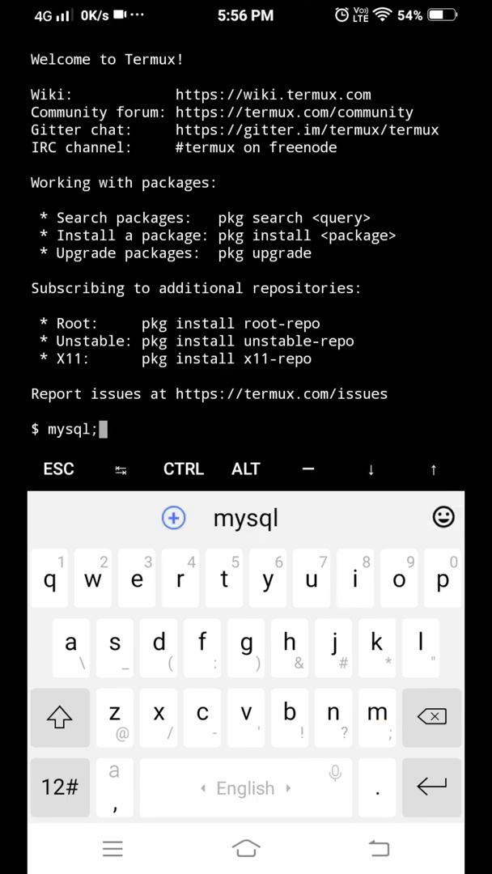
key("Return")
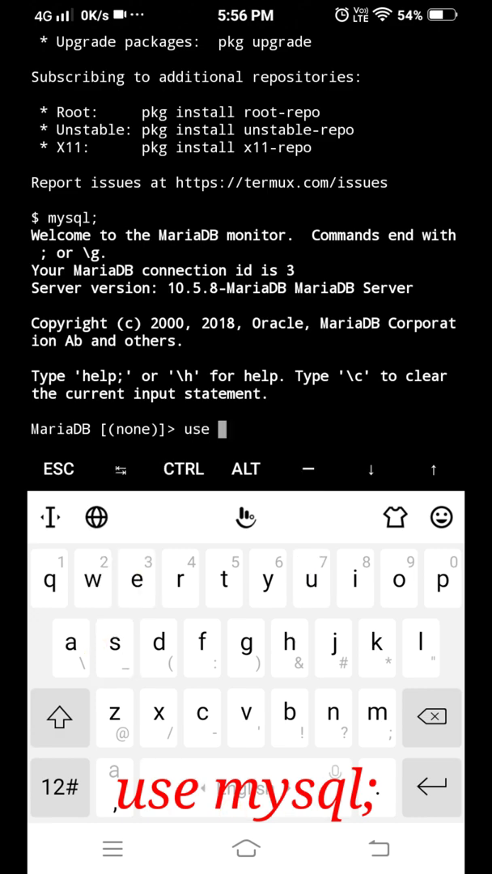
type("mysql")
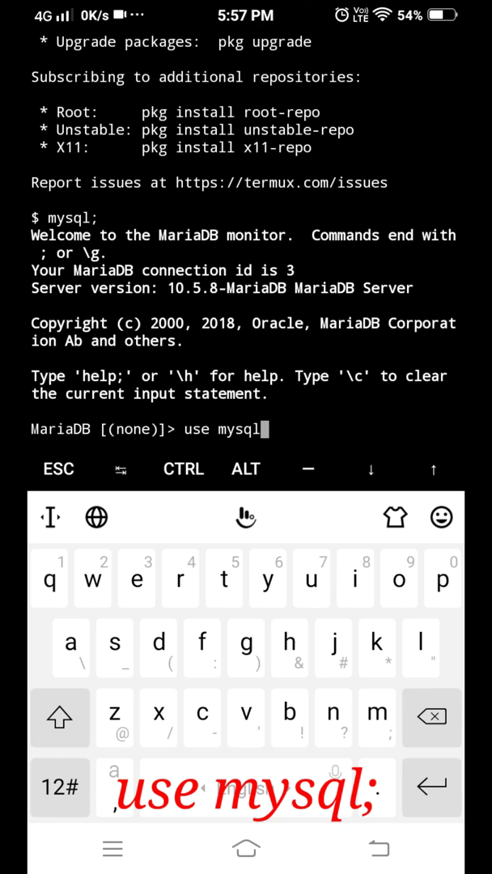
type(";")
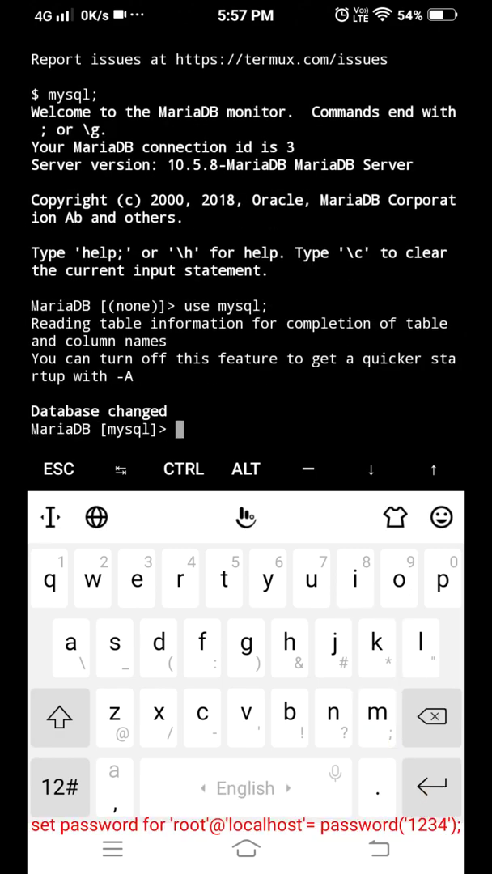
type("se")
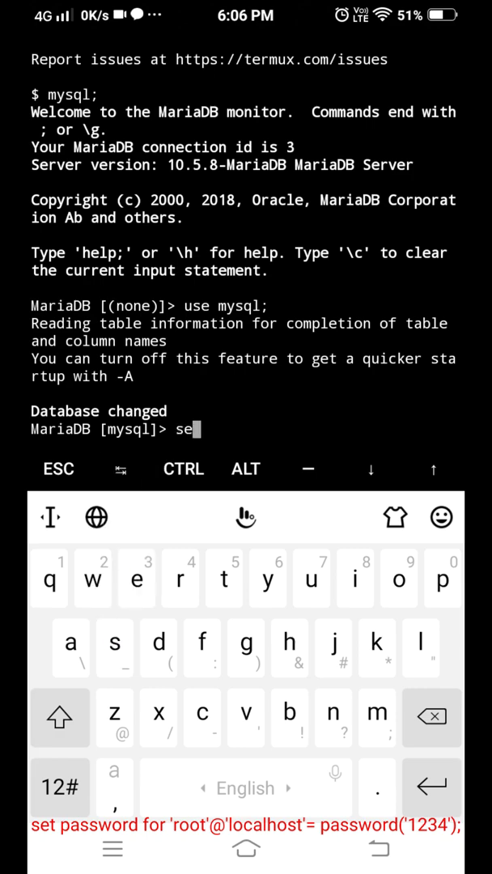
type("t pas")
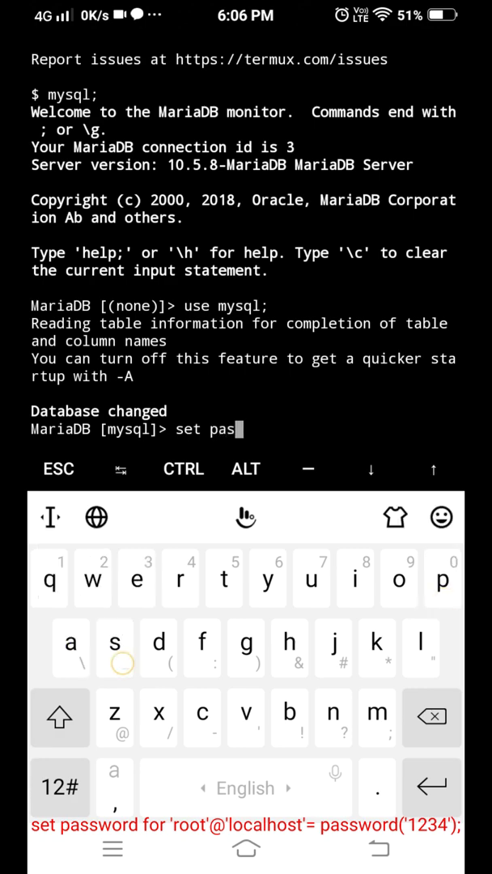
type("word")
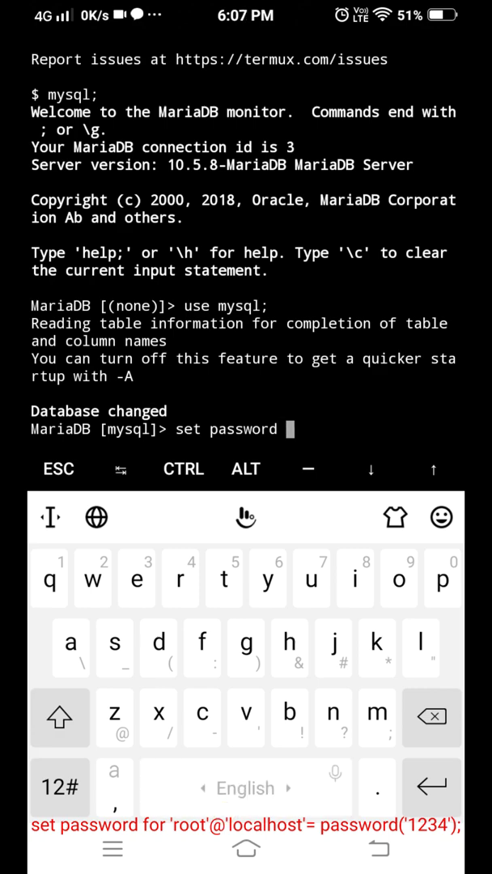
type("for")
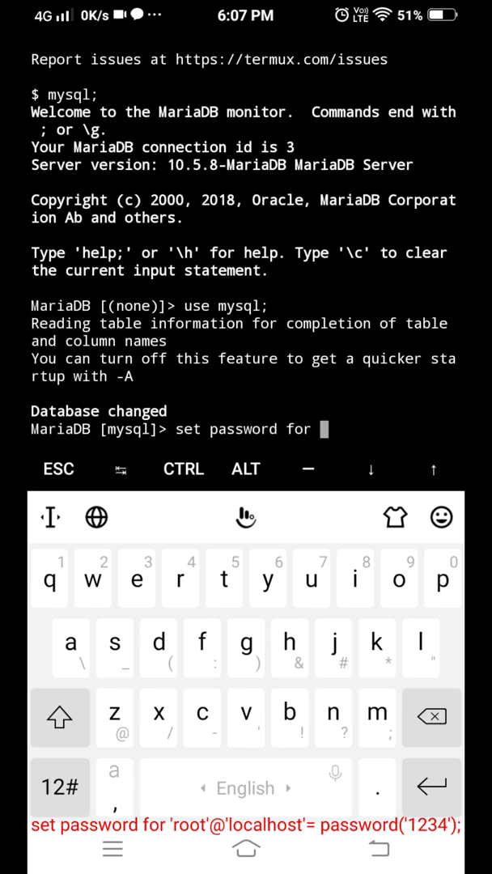
type("'r")
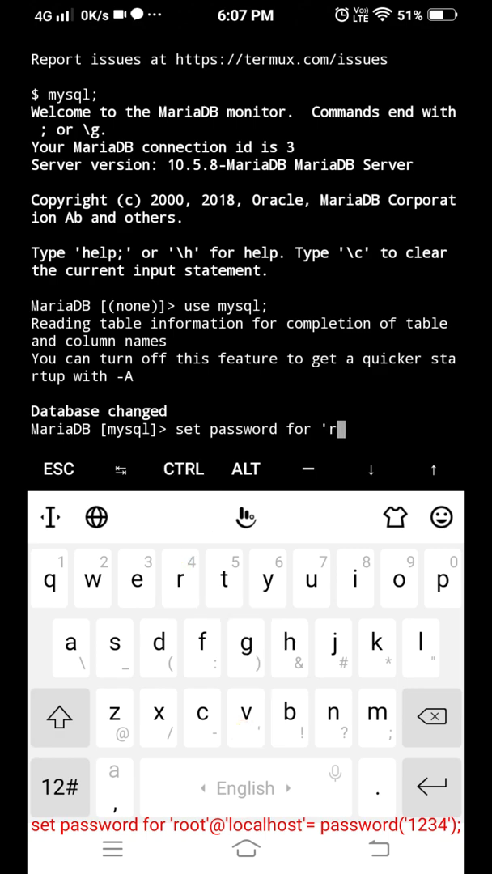
type("oot")
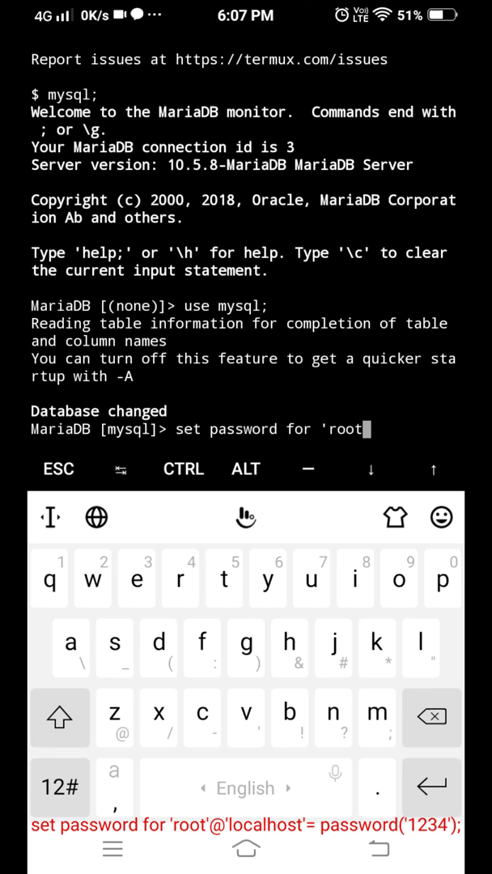
type("'@'")
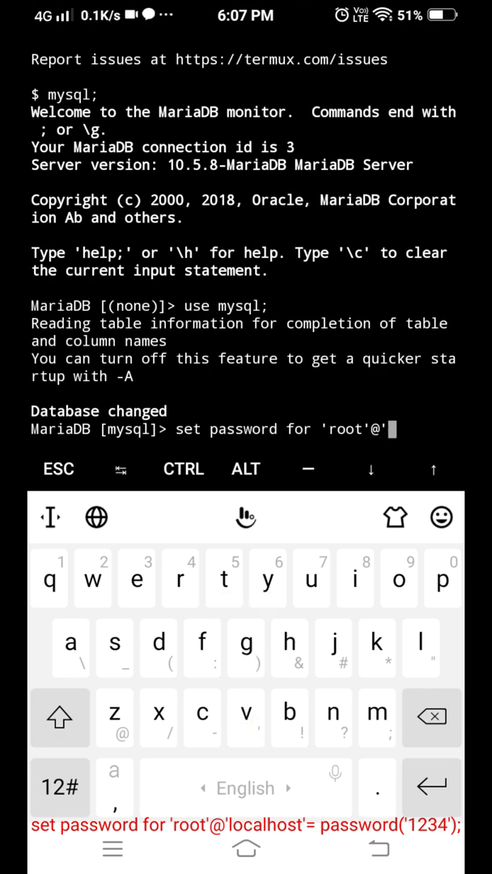
type("localh")
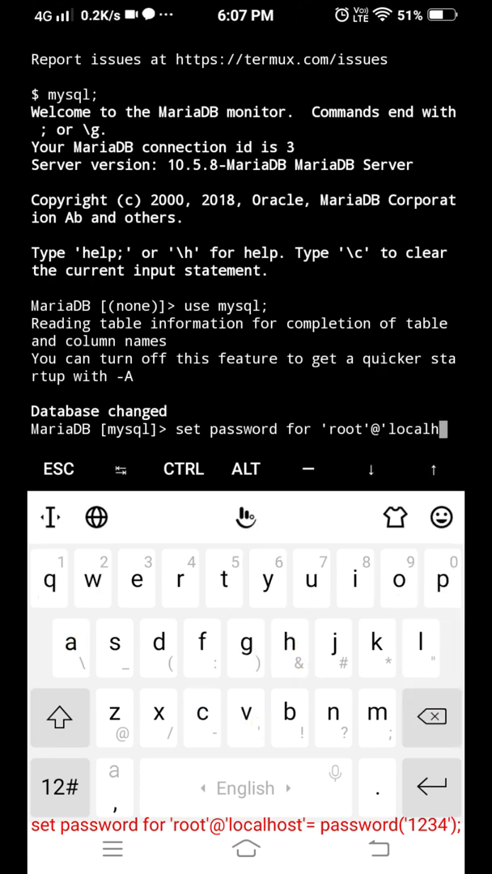
type("t")
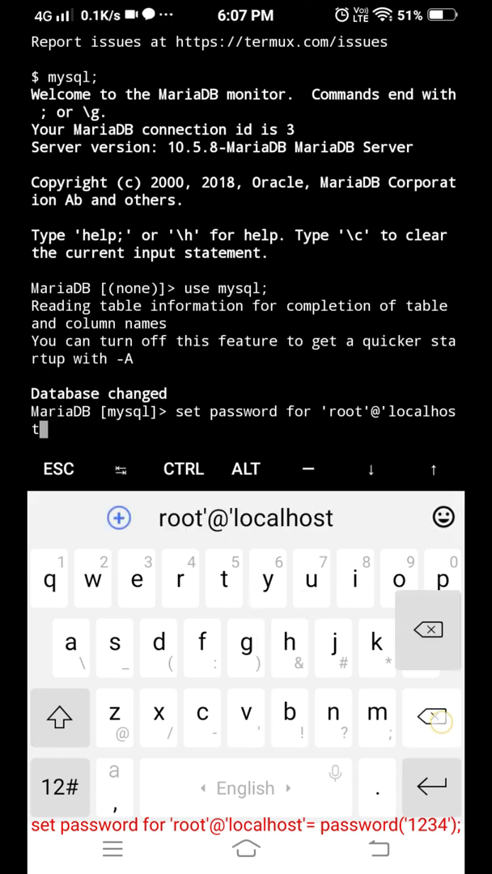
type("'")
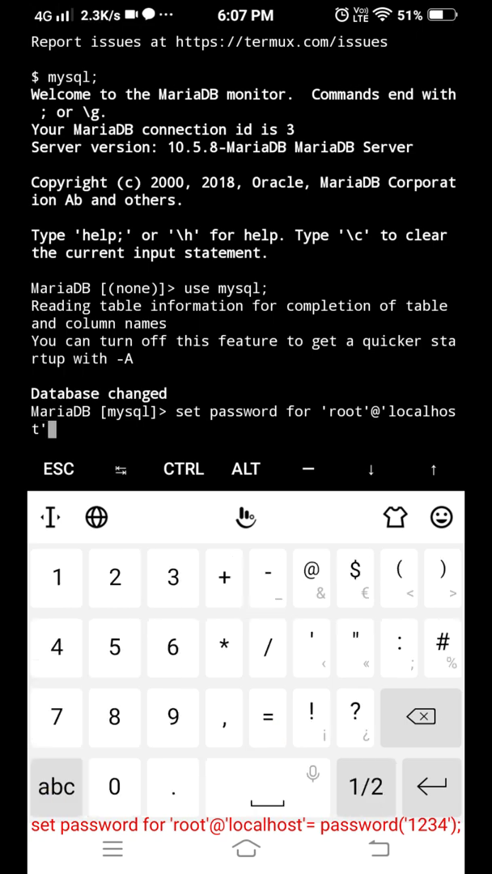
type("=passwo")
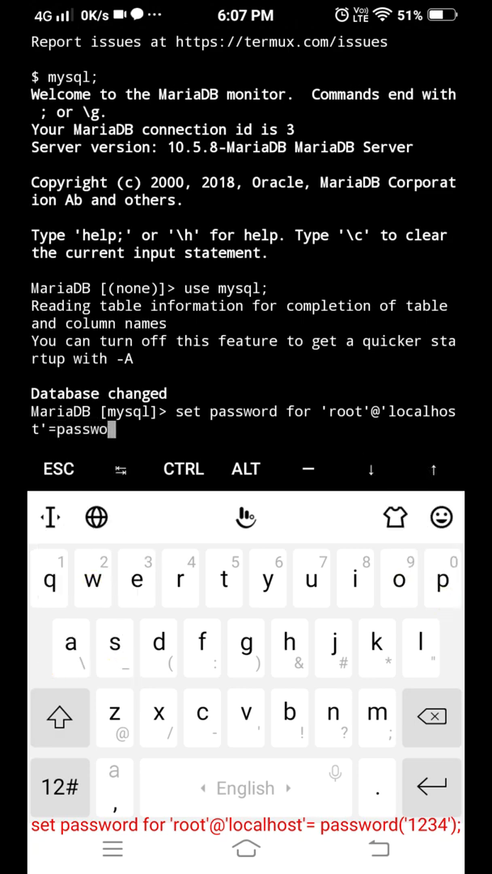
type("rd(")
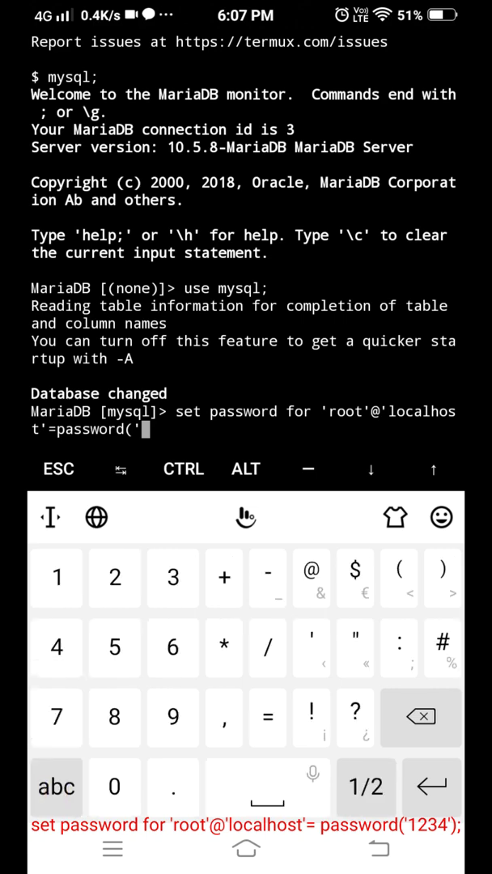
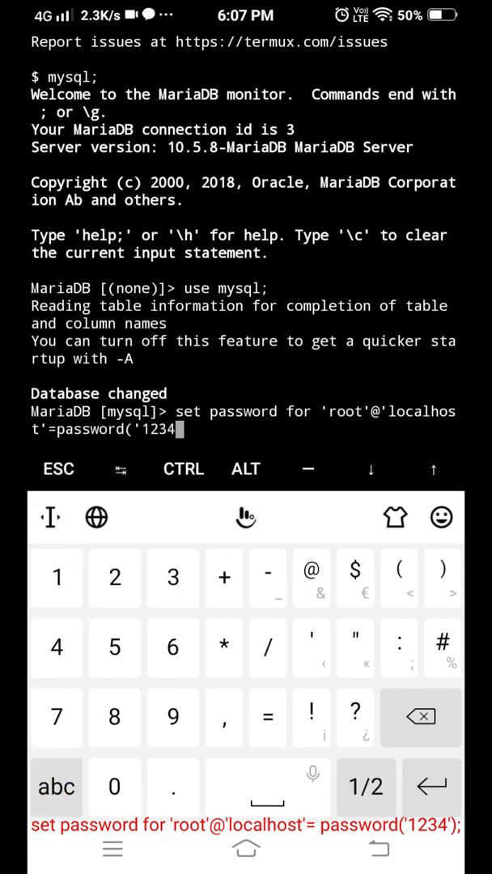
type("'")
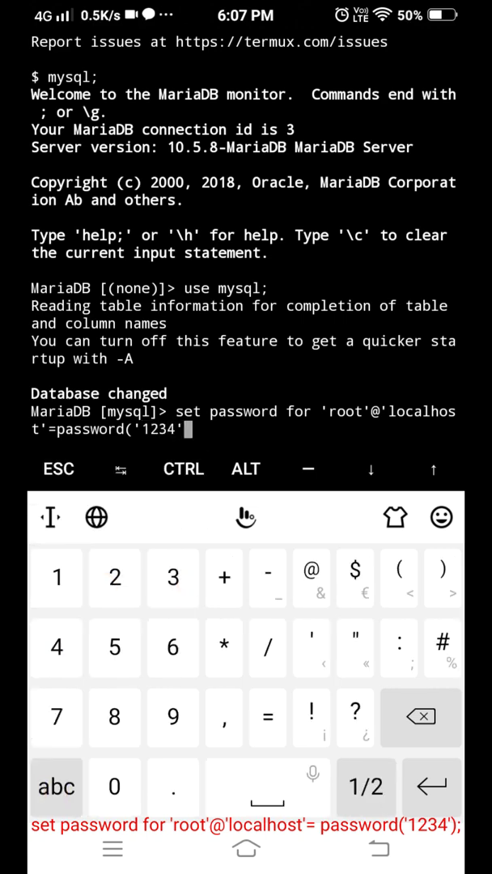
left_click(56, 787)
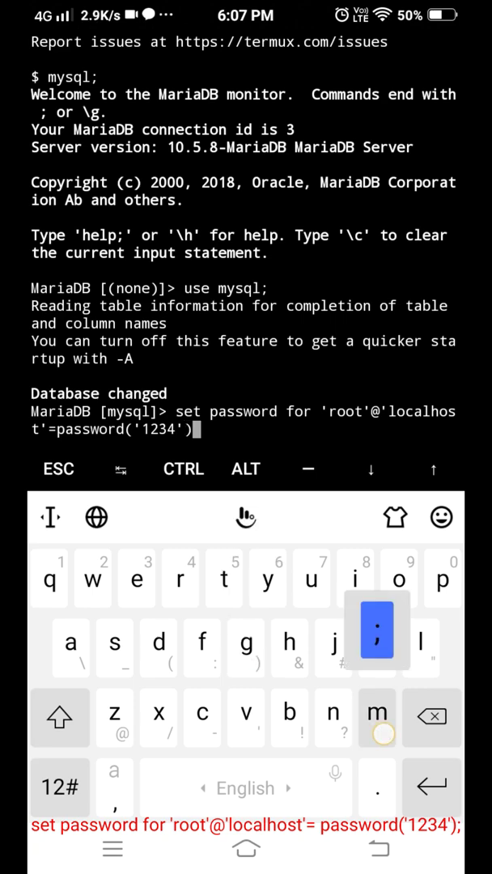
left_click(376, 632)
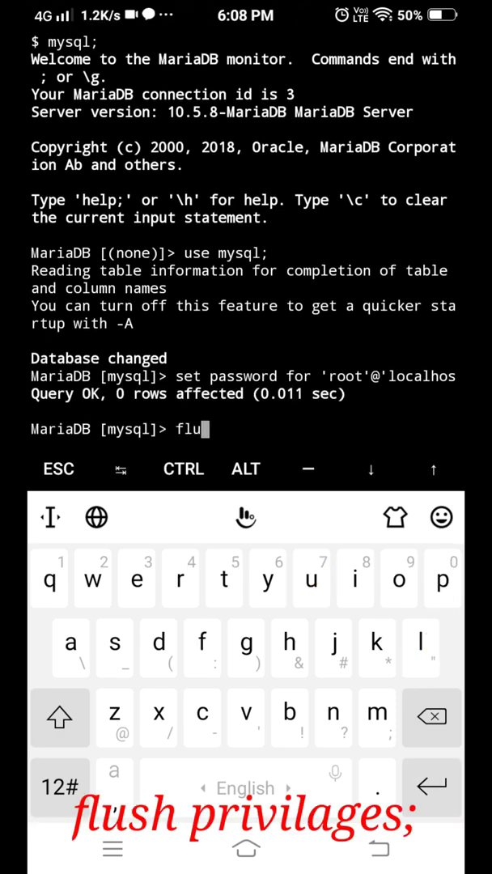
Step: Run flush privileges; and return to the Android home screen
type("sh privi")
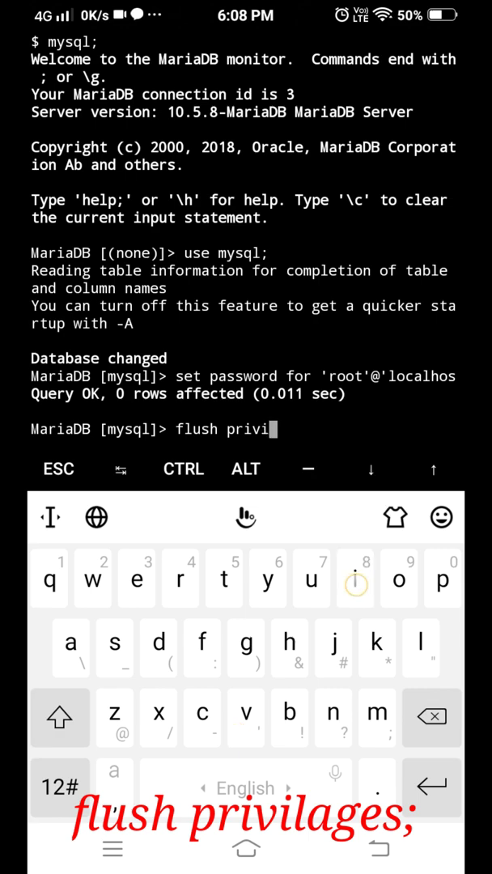
type("le")
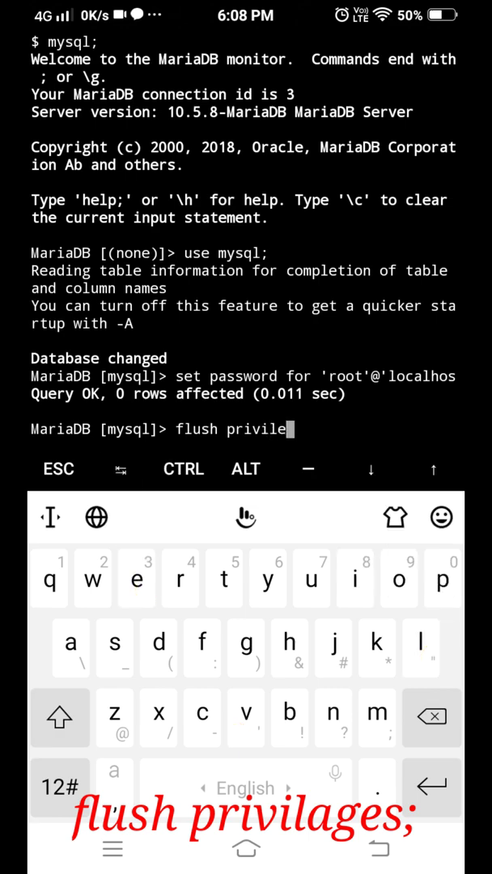
type("e")
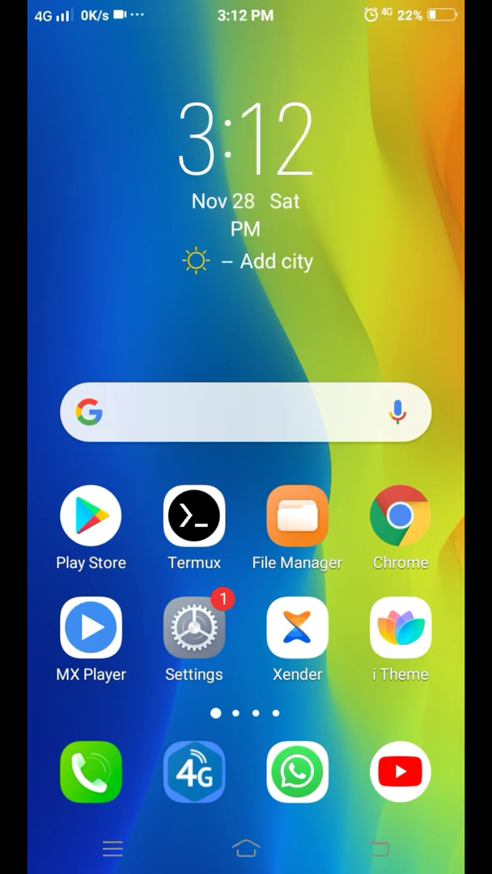
Step: In Chrome, go to localhost:8080/ and load the registration.html billing page
left_click(399, 516)
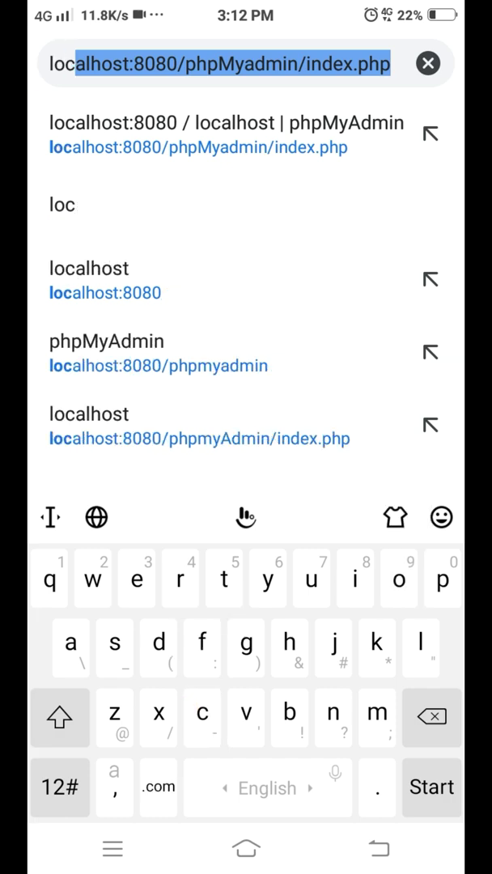
type("alhost:8080")
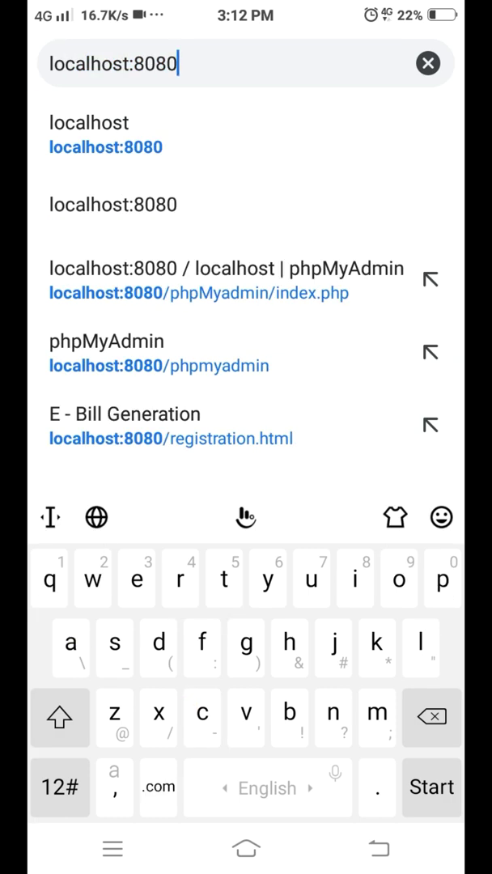
type("/re")
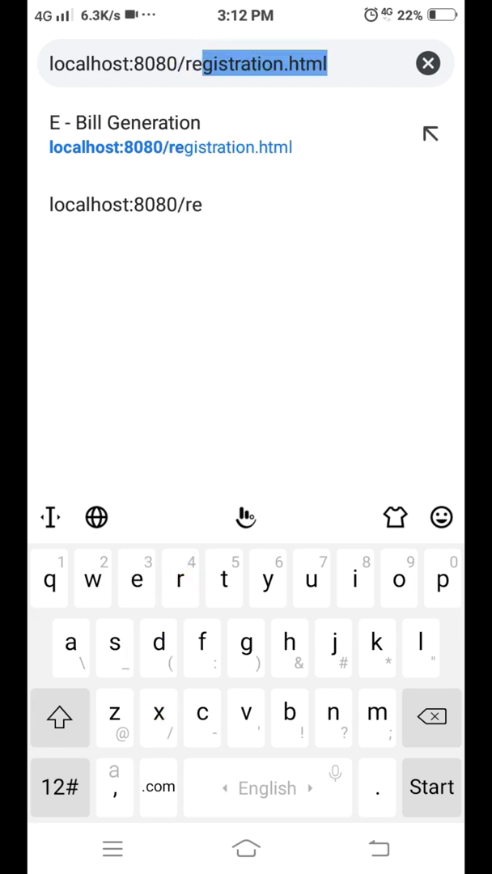
left_click(170, 146)
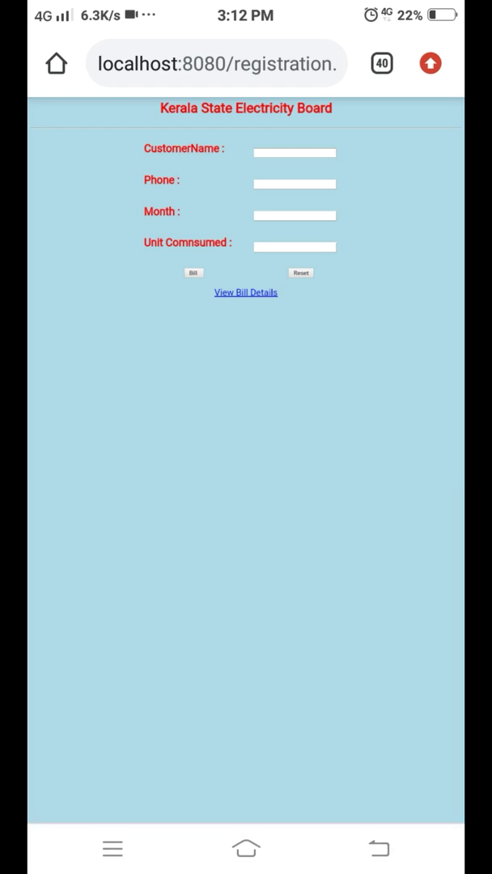
Step: Fill the form with an autofilled customer name, June and 400 units, and generate the 800 bill
left_click(295, 152)
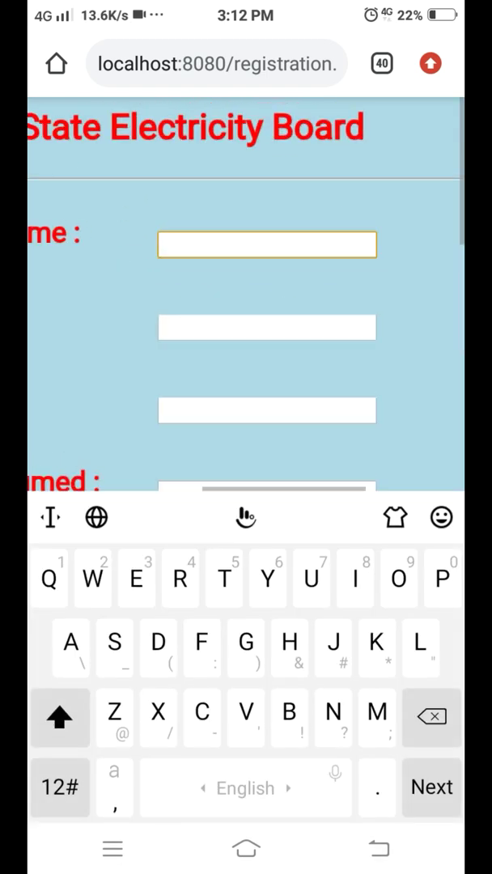
left_click(267, 244)
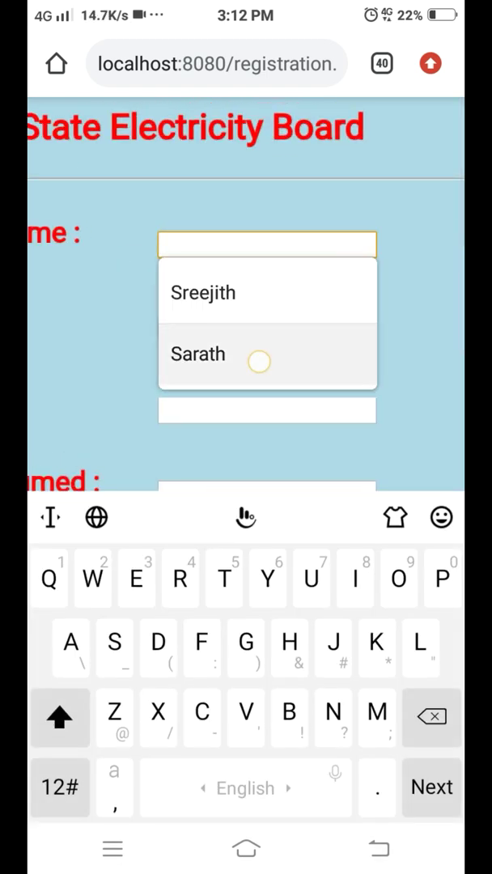
left_click(198, 353)
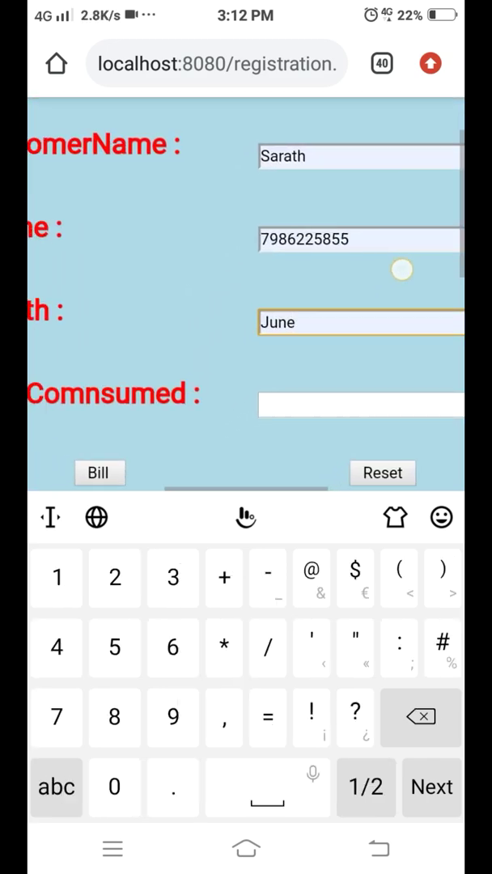
type("400")
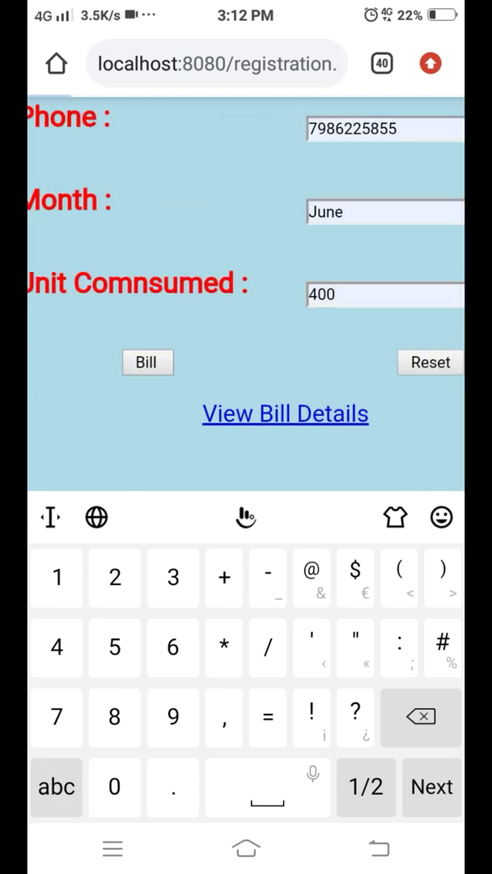
left_click(148, 363)
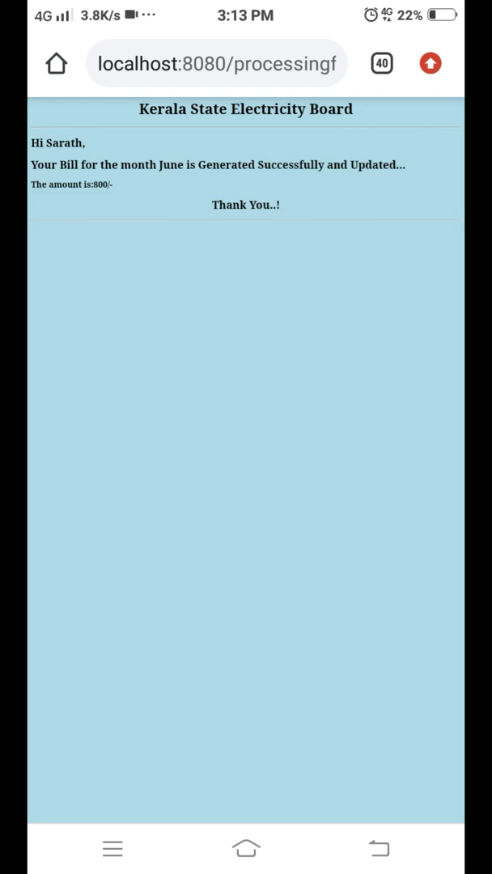
left_click(214, 63)
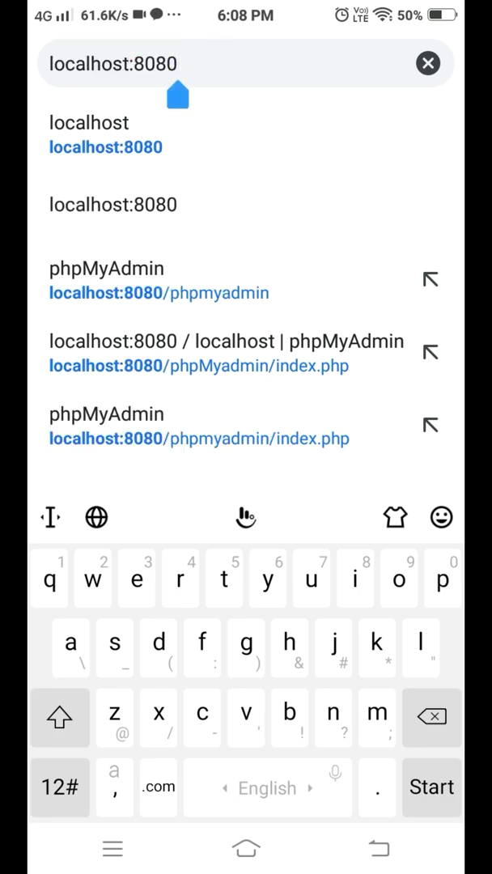
Step: Navigate Chrome to localhost:8080/phpMyadmin/index.php via the address-bar suggestion
left_click(57, 787)
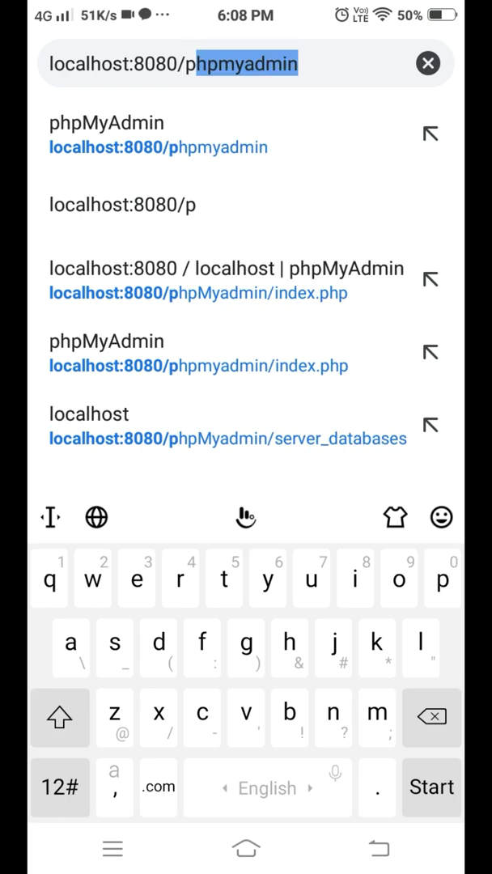
left_click(198, 293)
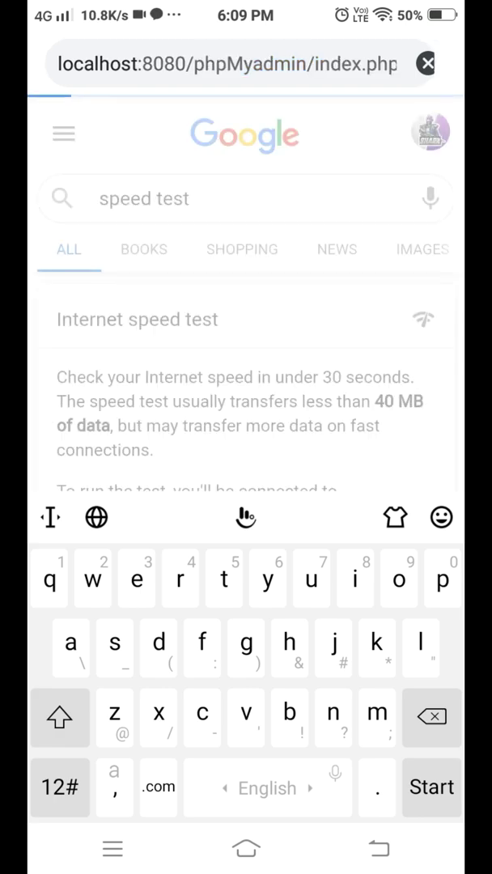